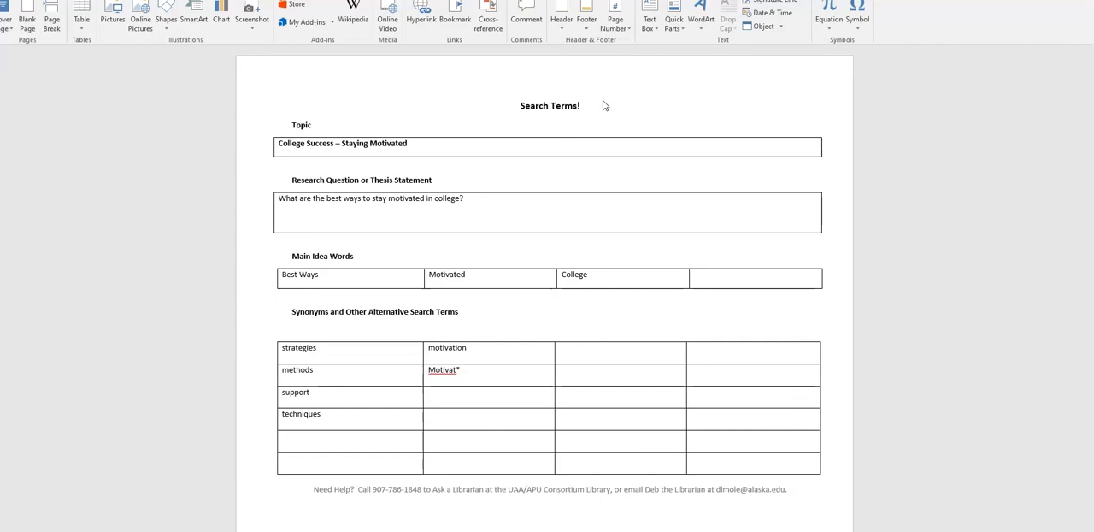
- Enter Reaching goals, Achieving goals, ambitious and involved in successive cells beneath motivation
left_click(300, 100)
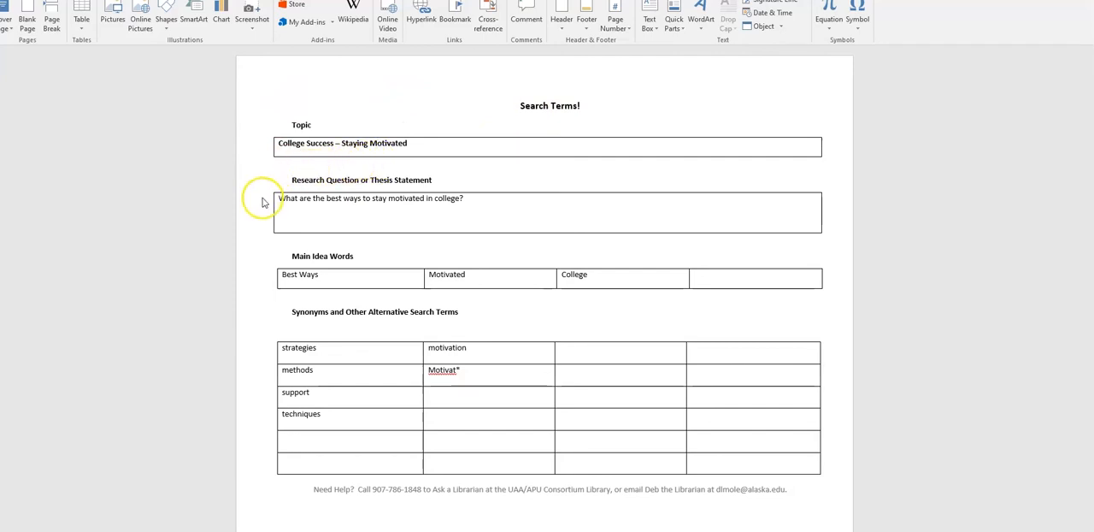
mouse_move(282, 219)
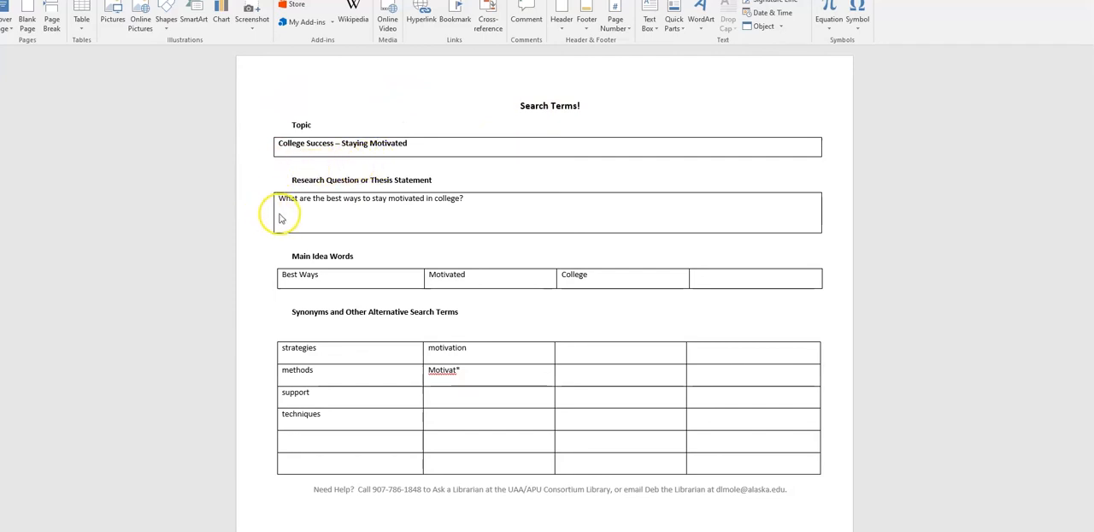
mouse_move(460, 220)
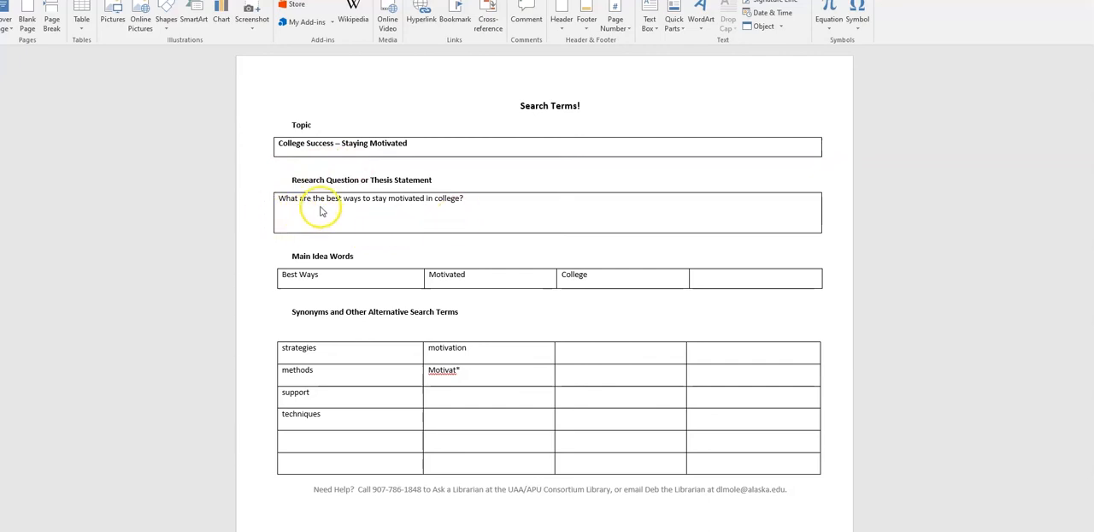
left_click(321, 211)
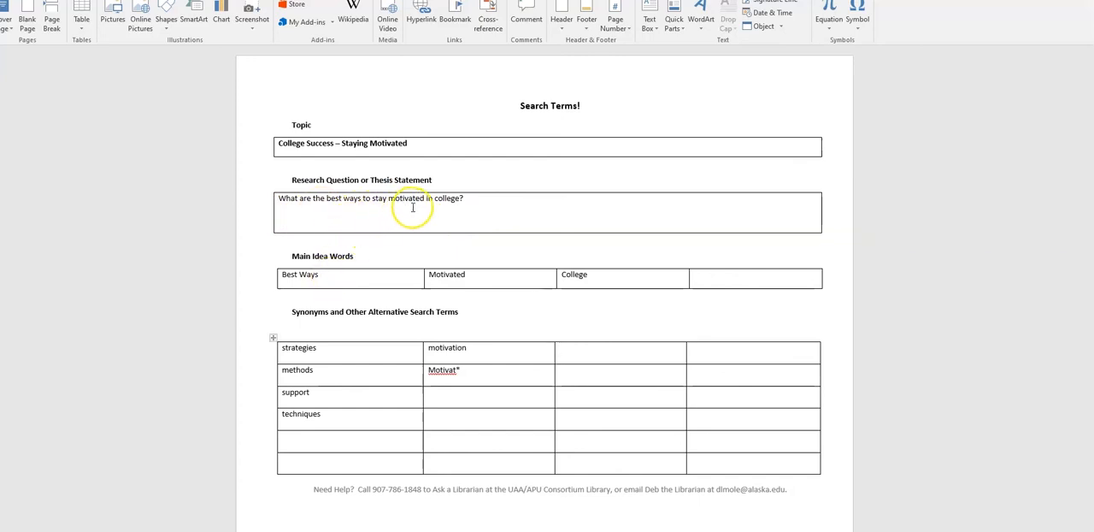
mouse_move(432, 208)
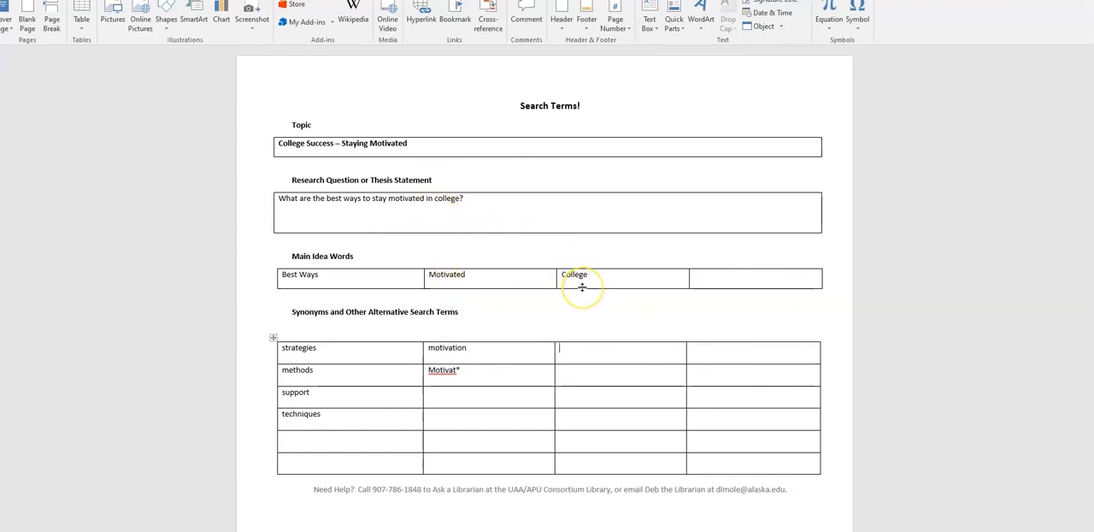
mouse_move(301, 311)
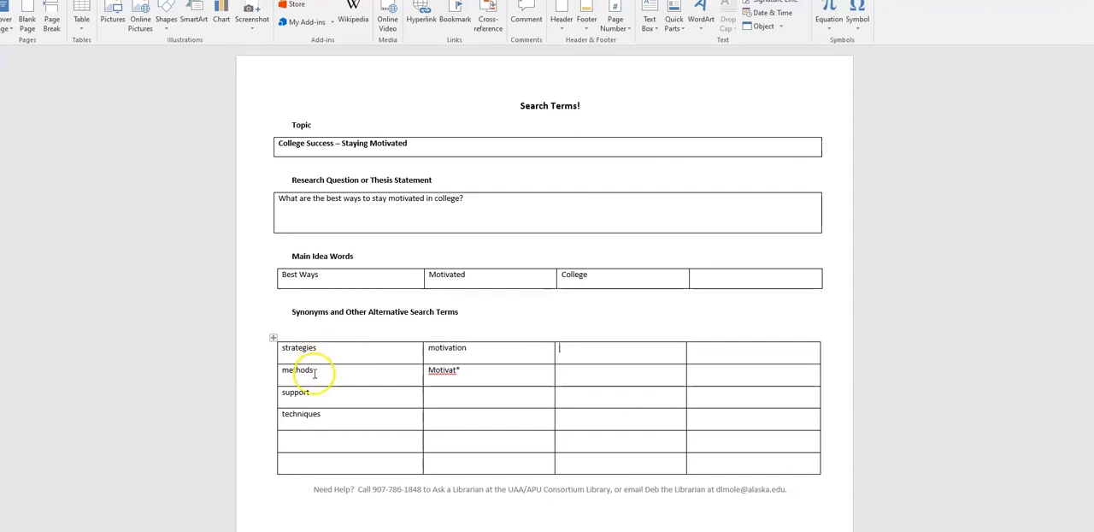
mouse_move(311, 395)
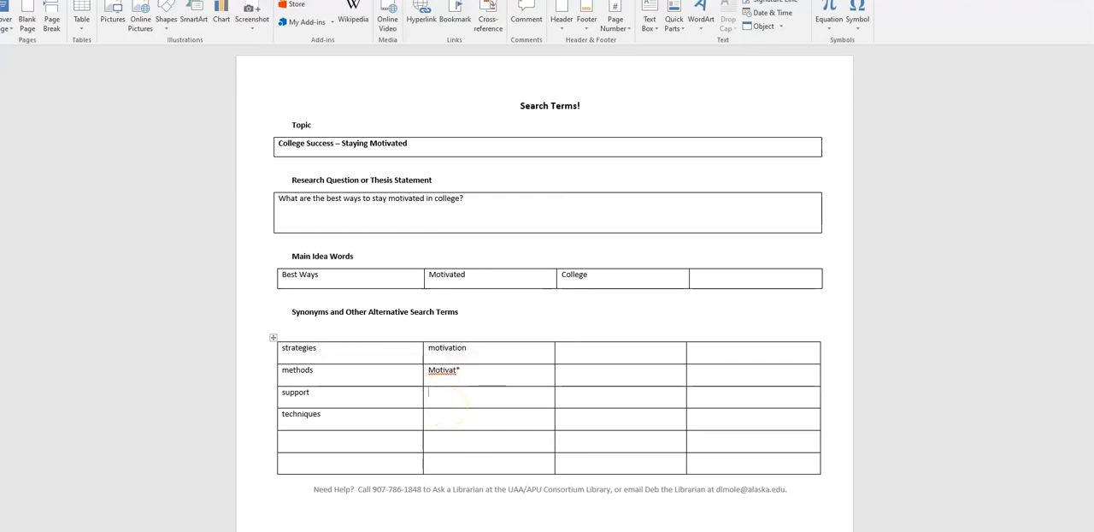
type("rea")
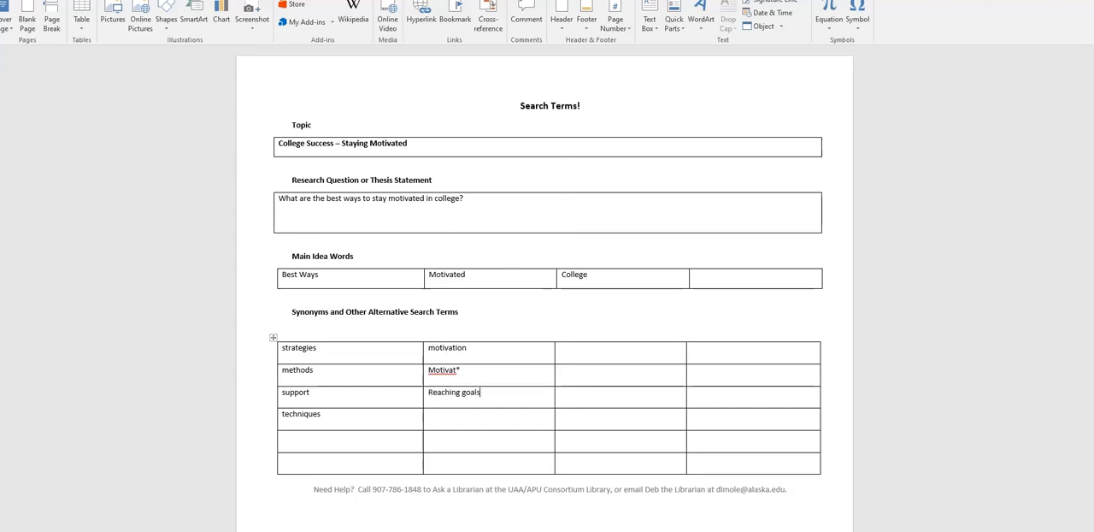
type("a")
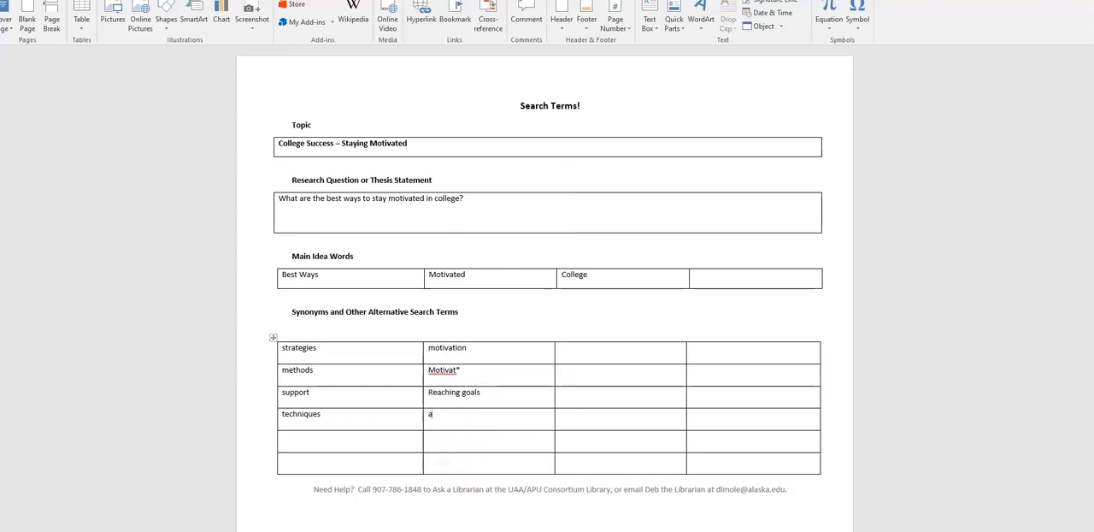
type("chieving goals")
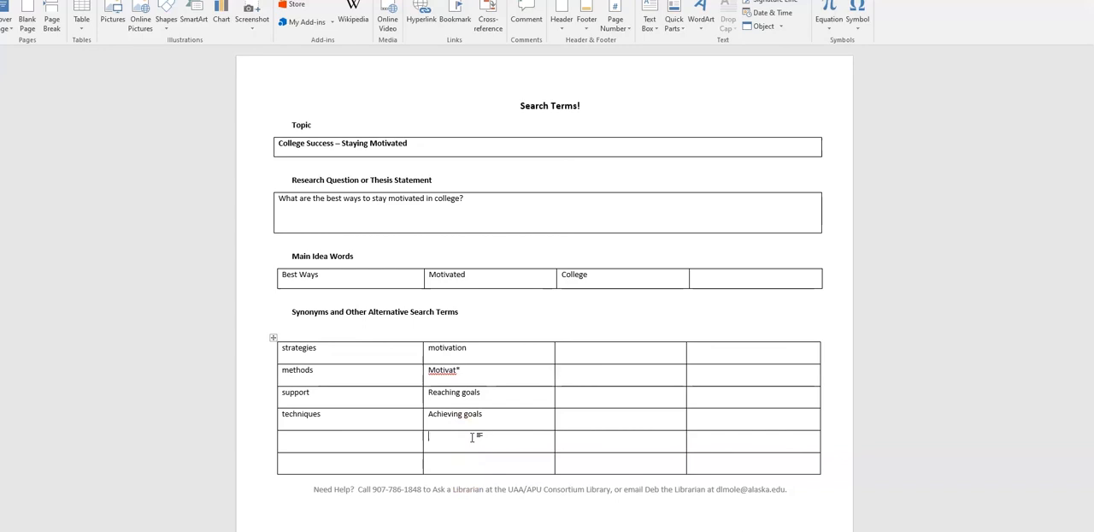
type("ambit")
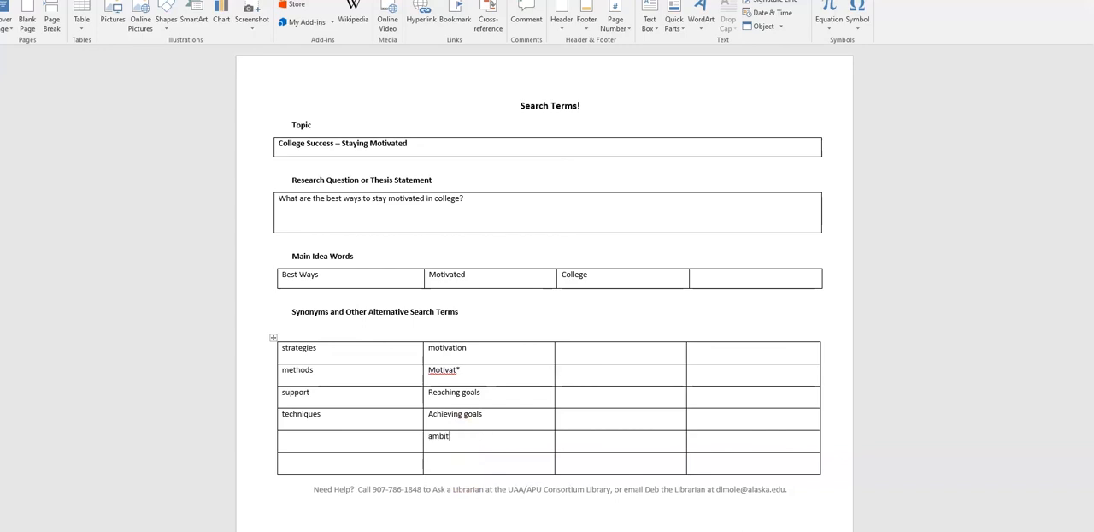
type("ious")
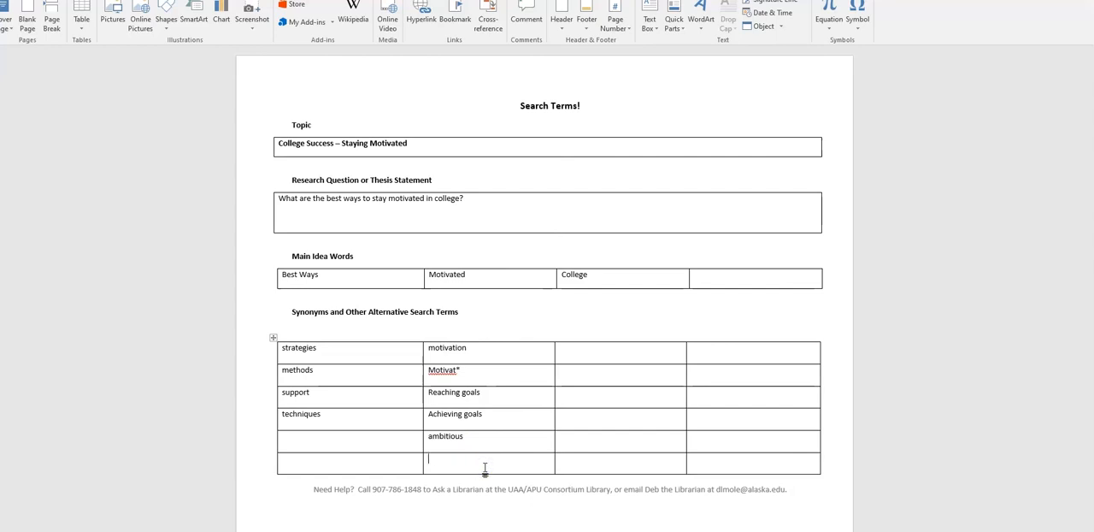
type("involved")
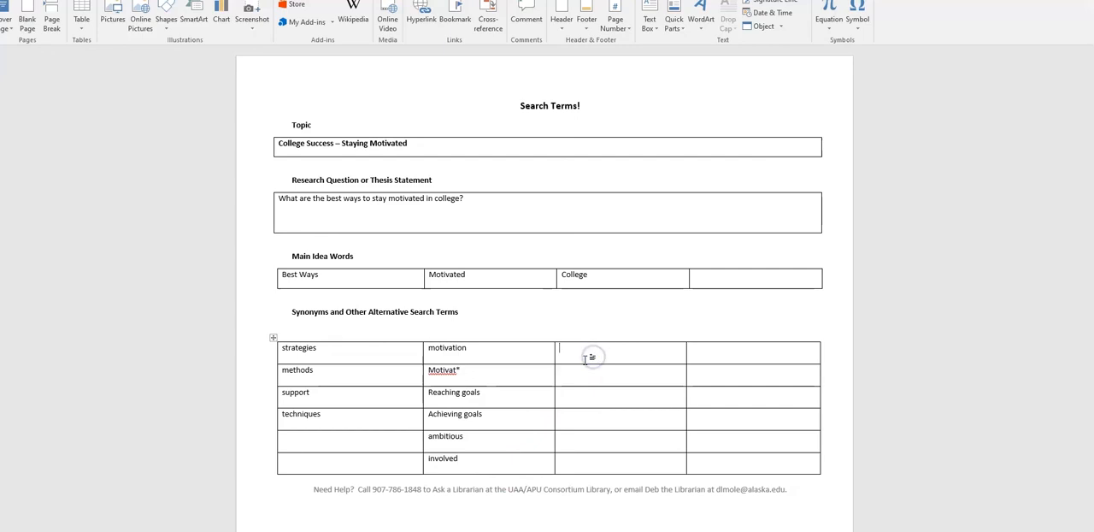
- Enter university, academic and Earning a degree in successive cells beneath College
type("university")
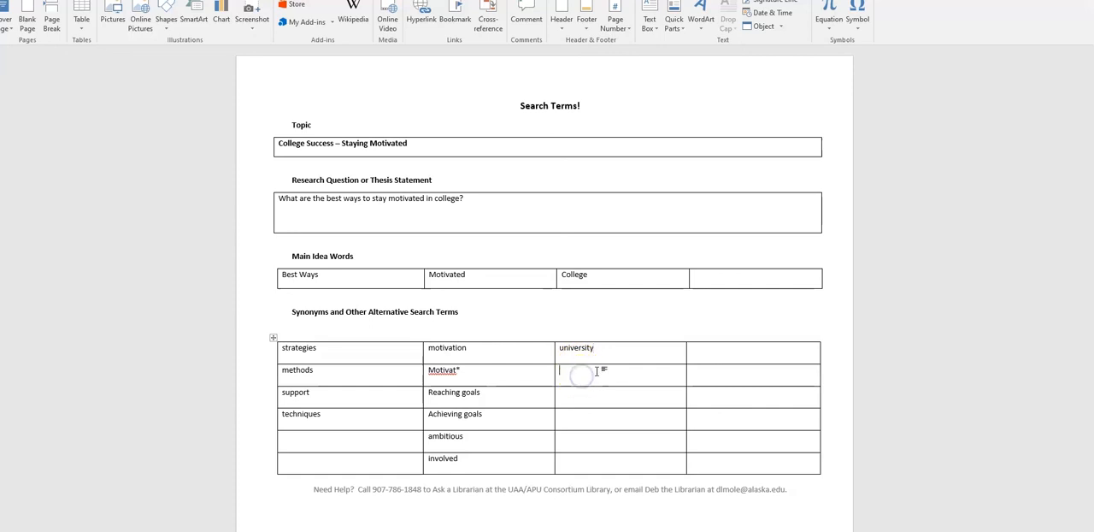
type("academic")
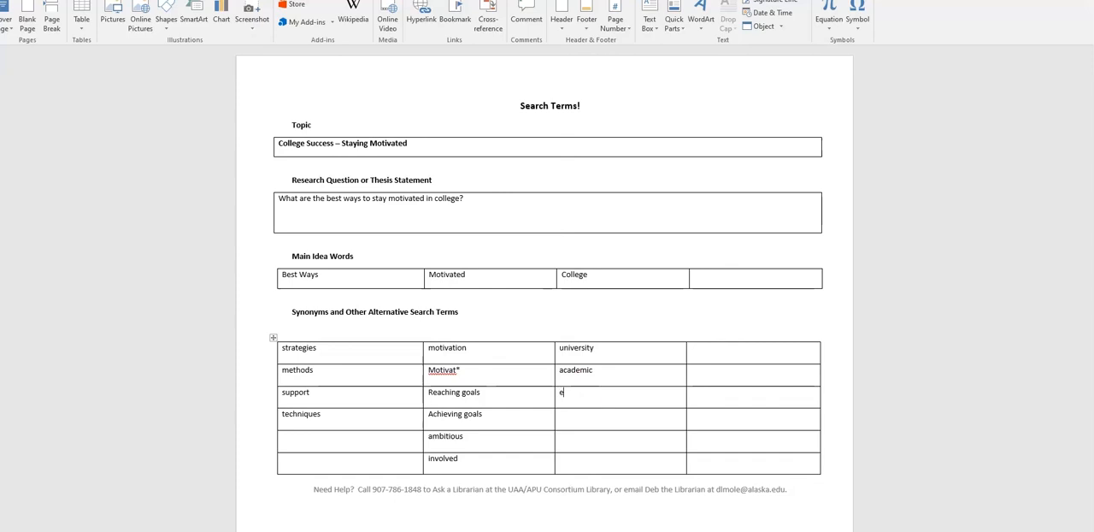
type("Earning a")
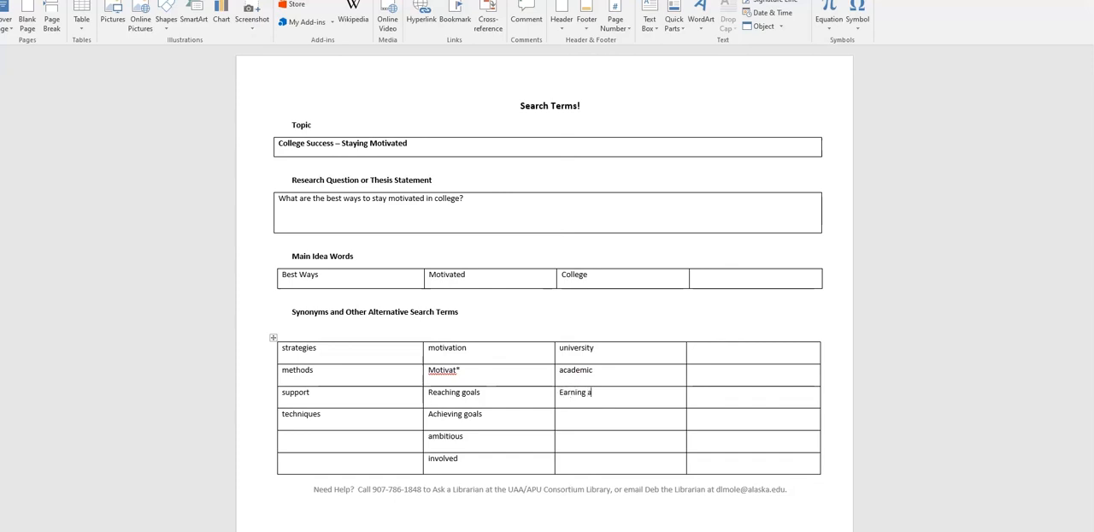
type("degree")
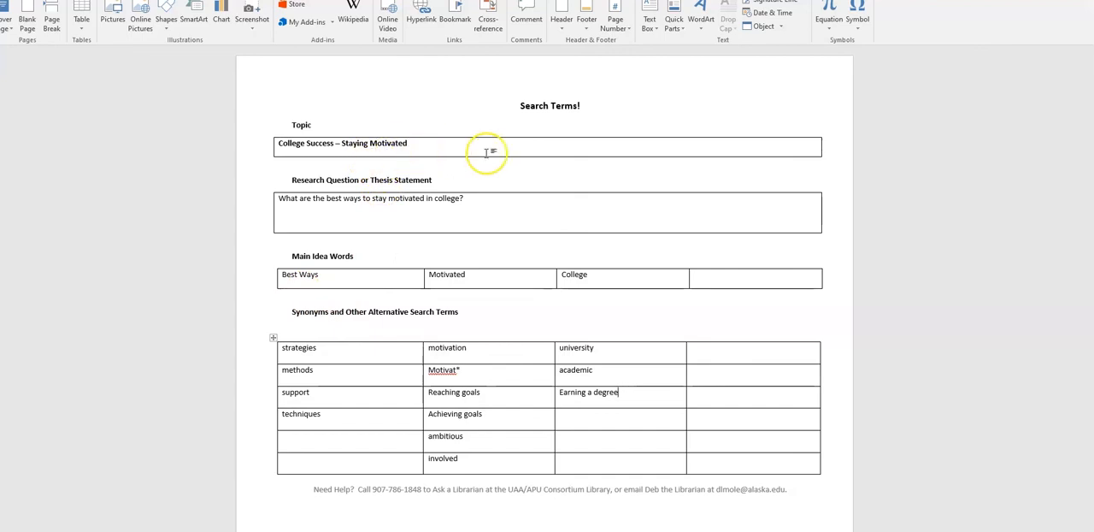
mouse_move(468, 506)
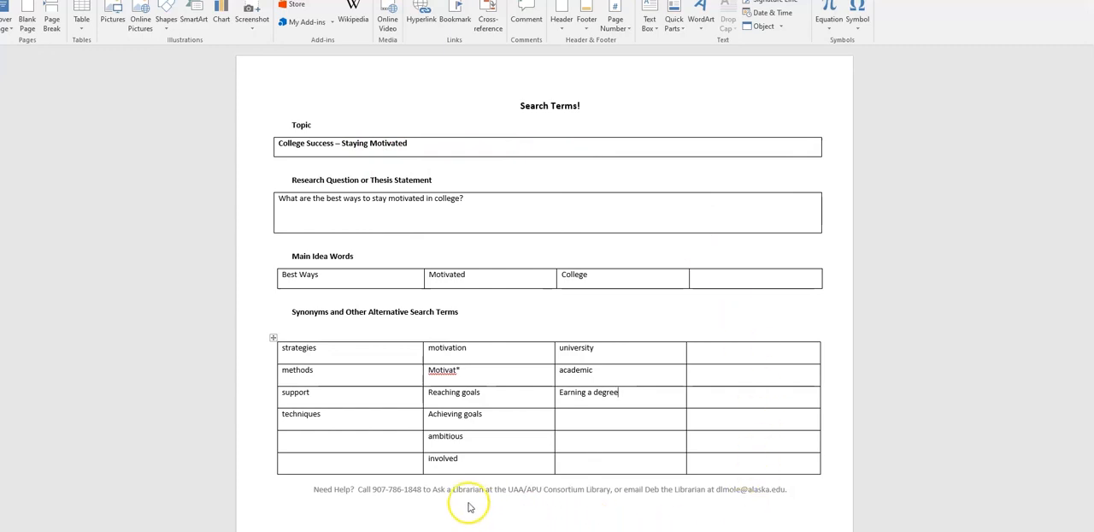
mouse_move(407, 508)
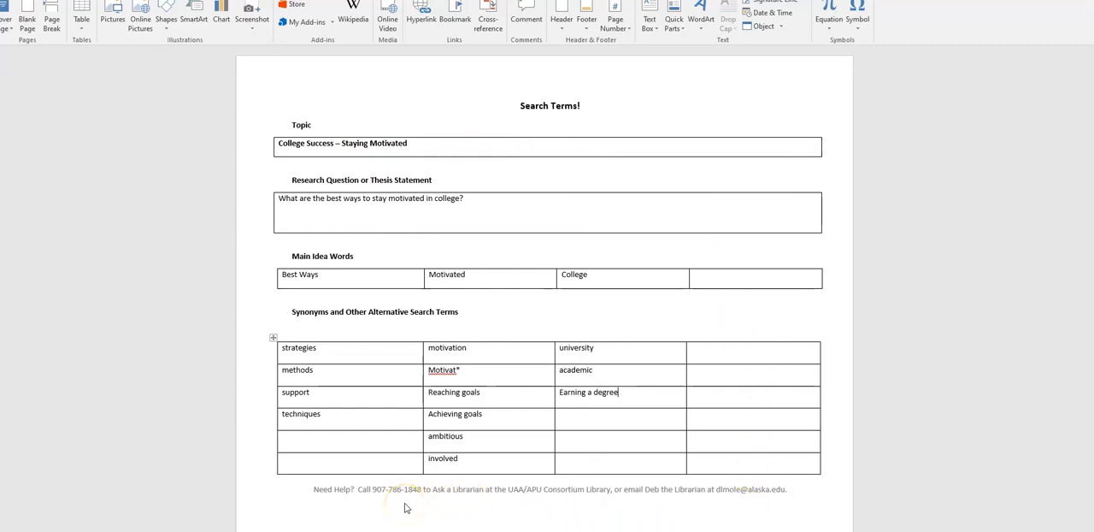
mouse_move(183, 492)
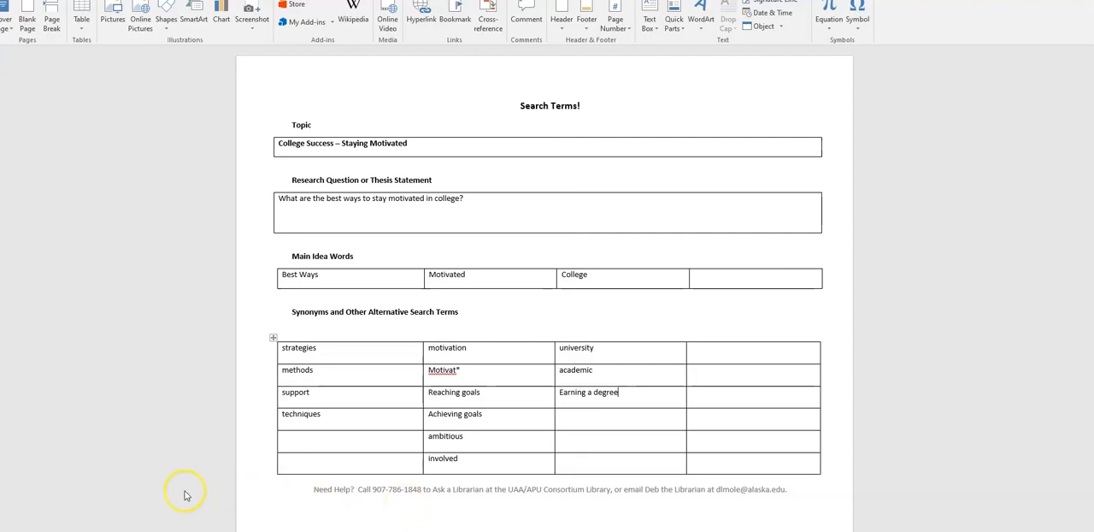